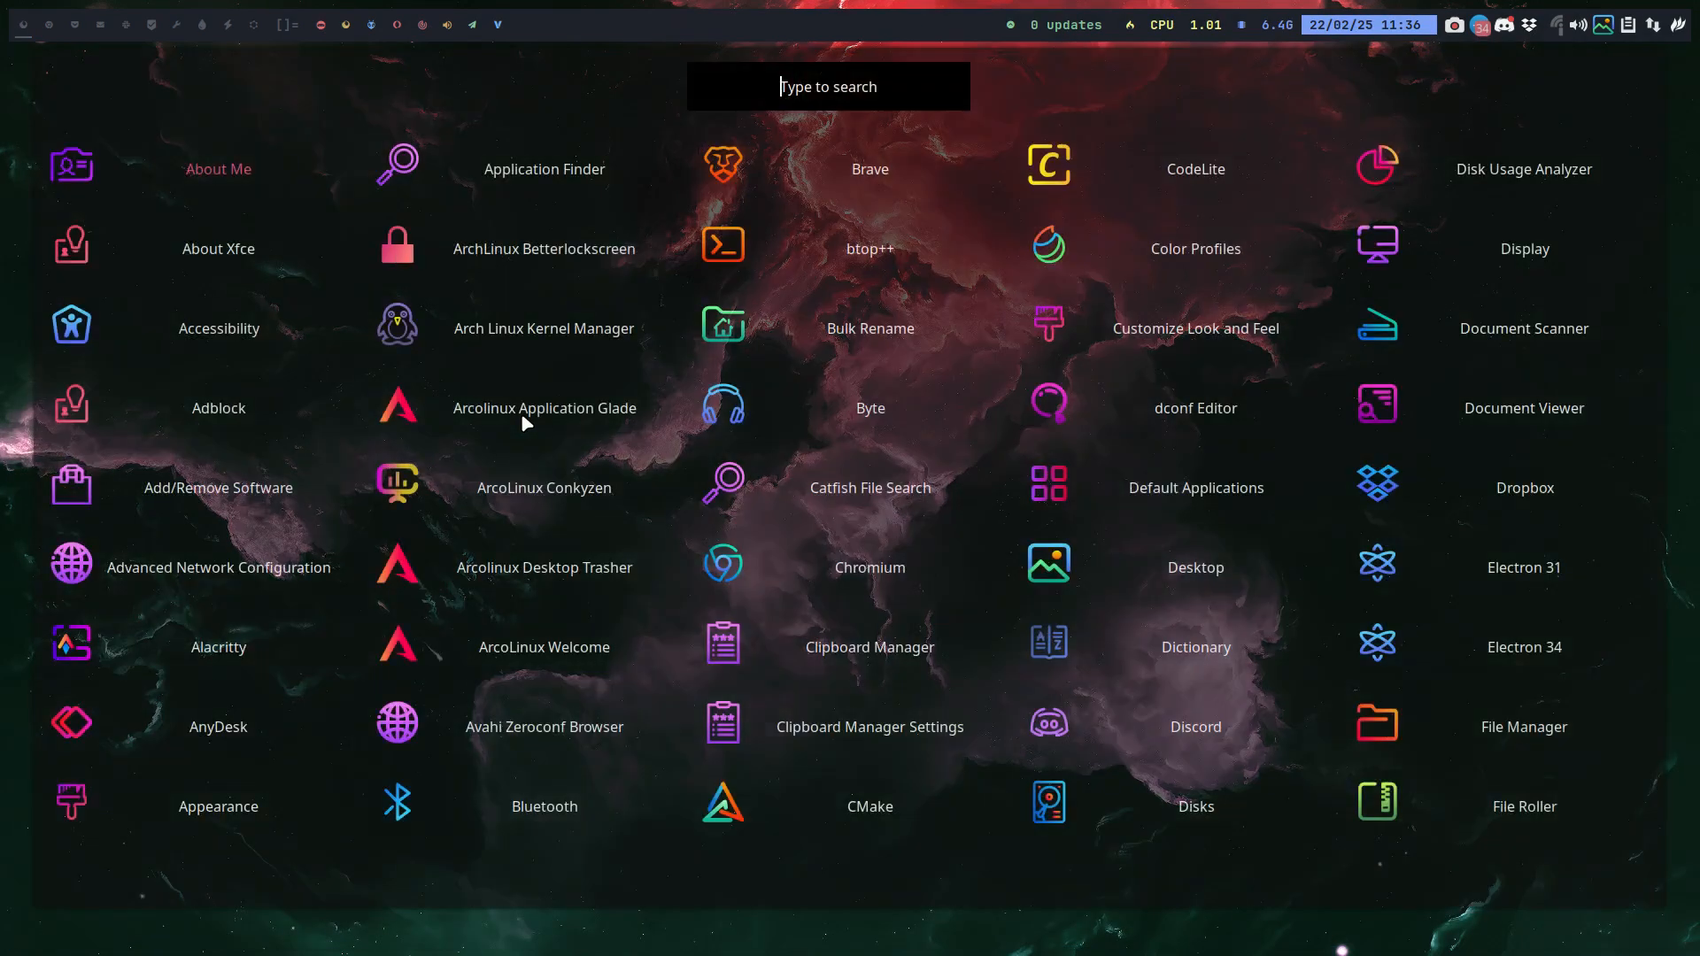
# Search the launcher for 'welc' and start ArcoLinux Welcome.
pyautogui.write('welc')
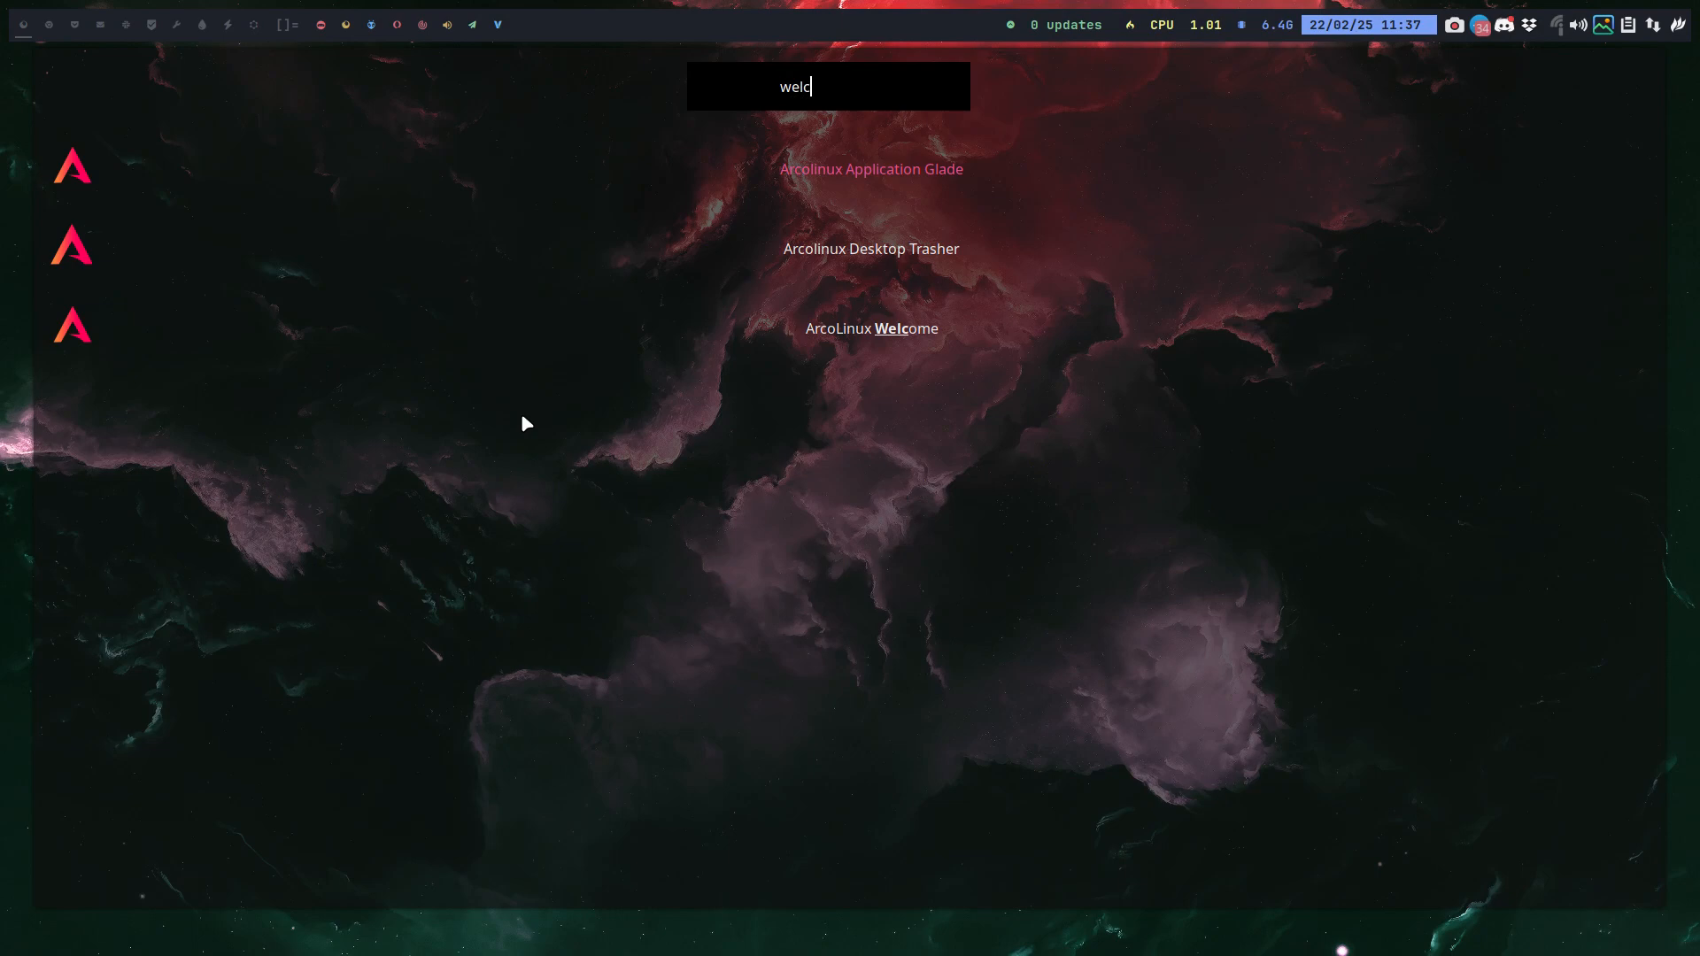
pyautogui.press('Escape')
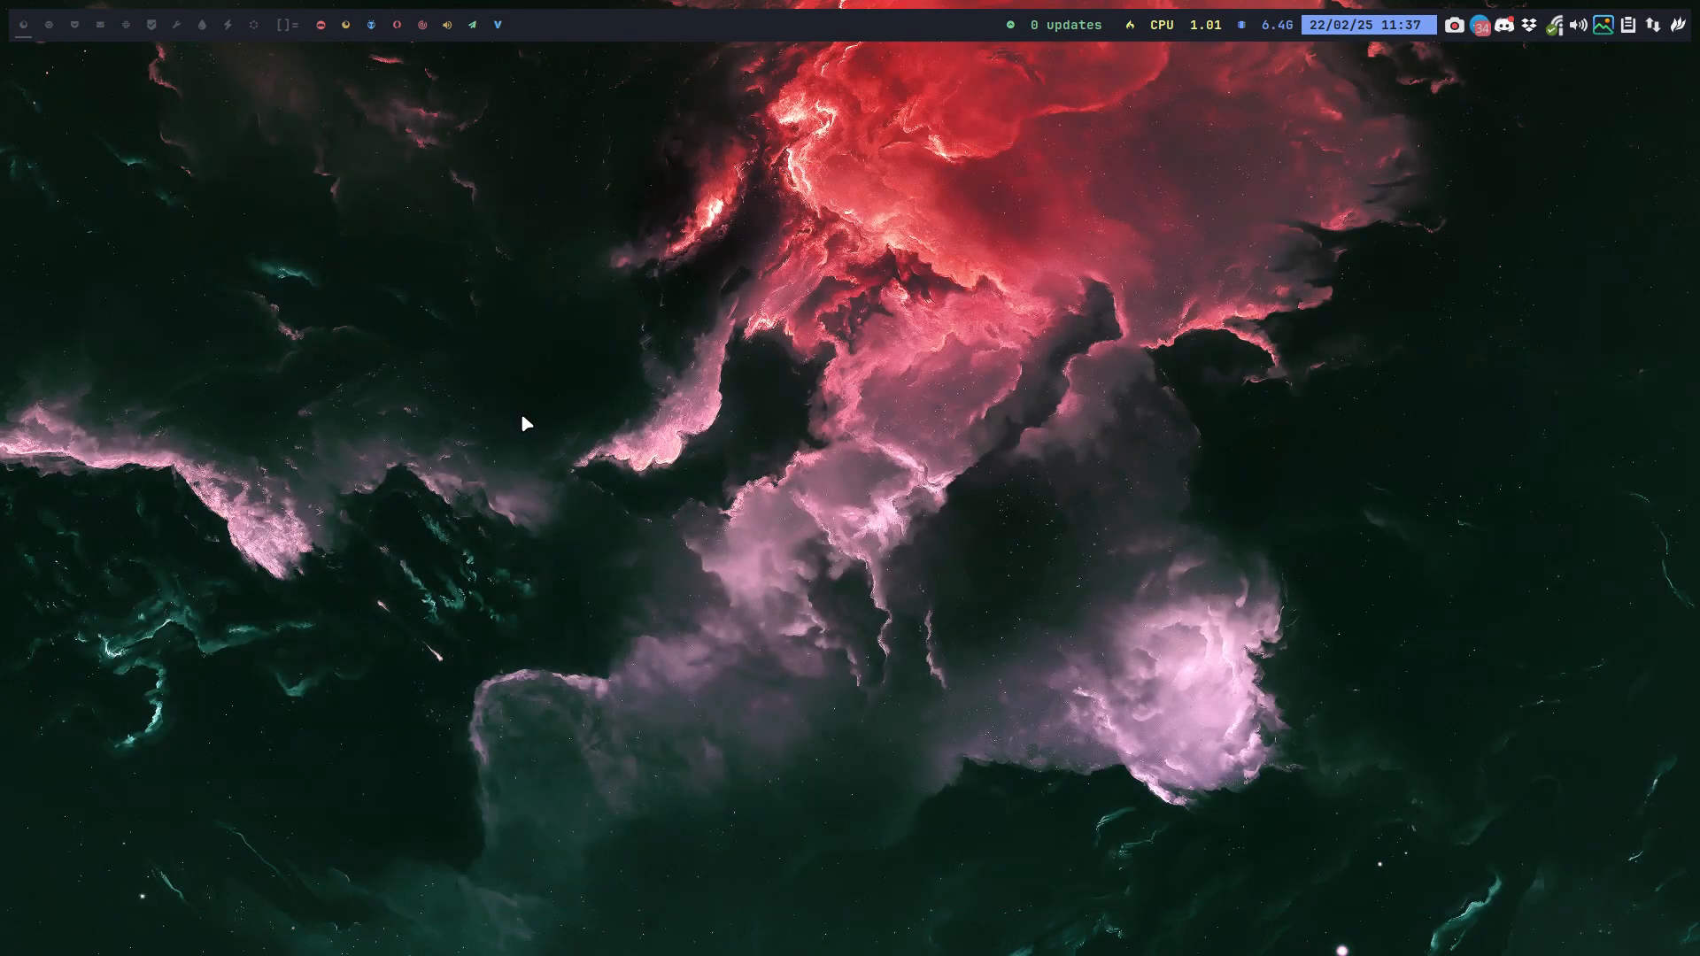
# View the Information page with community links and the ArcoLinux edition summary.
pyautogui.write('awa')
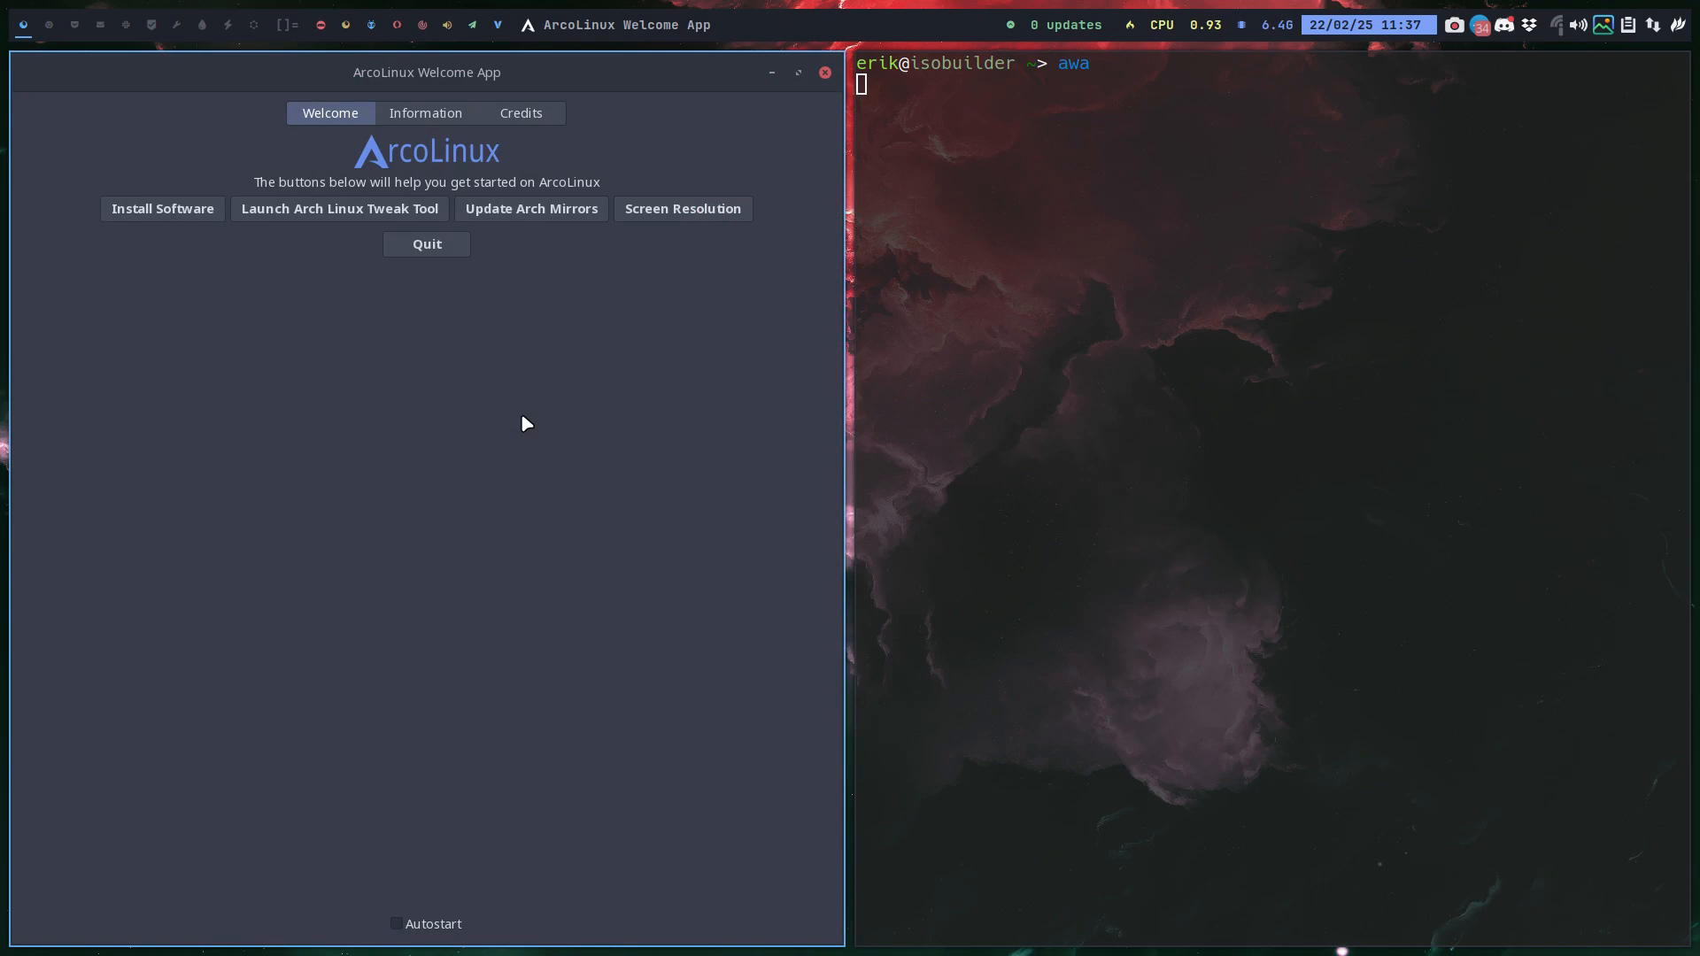
pyautogui.click(425, 113)
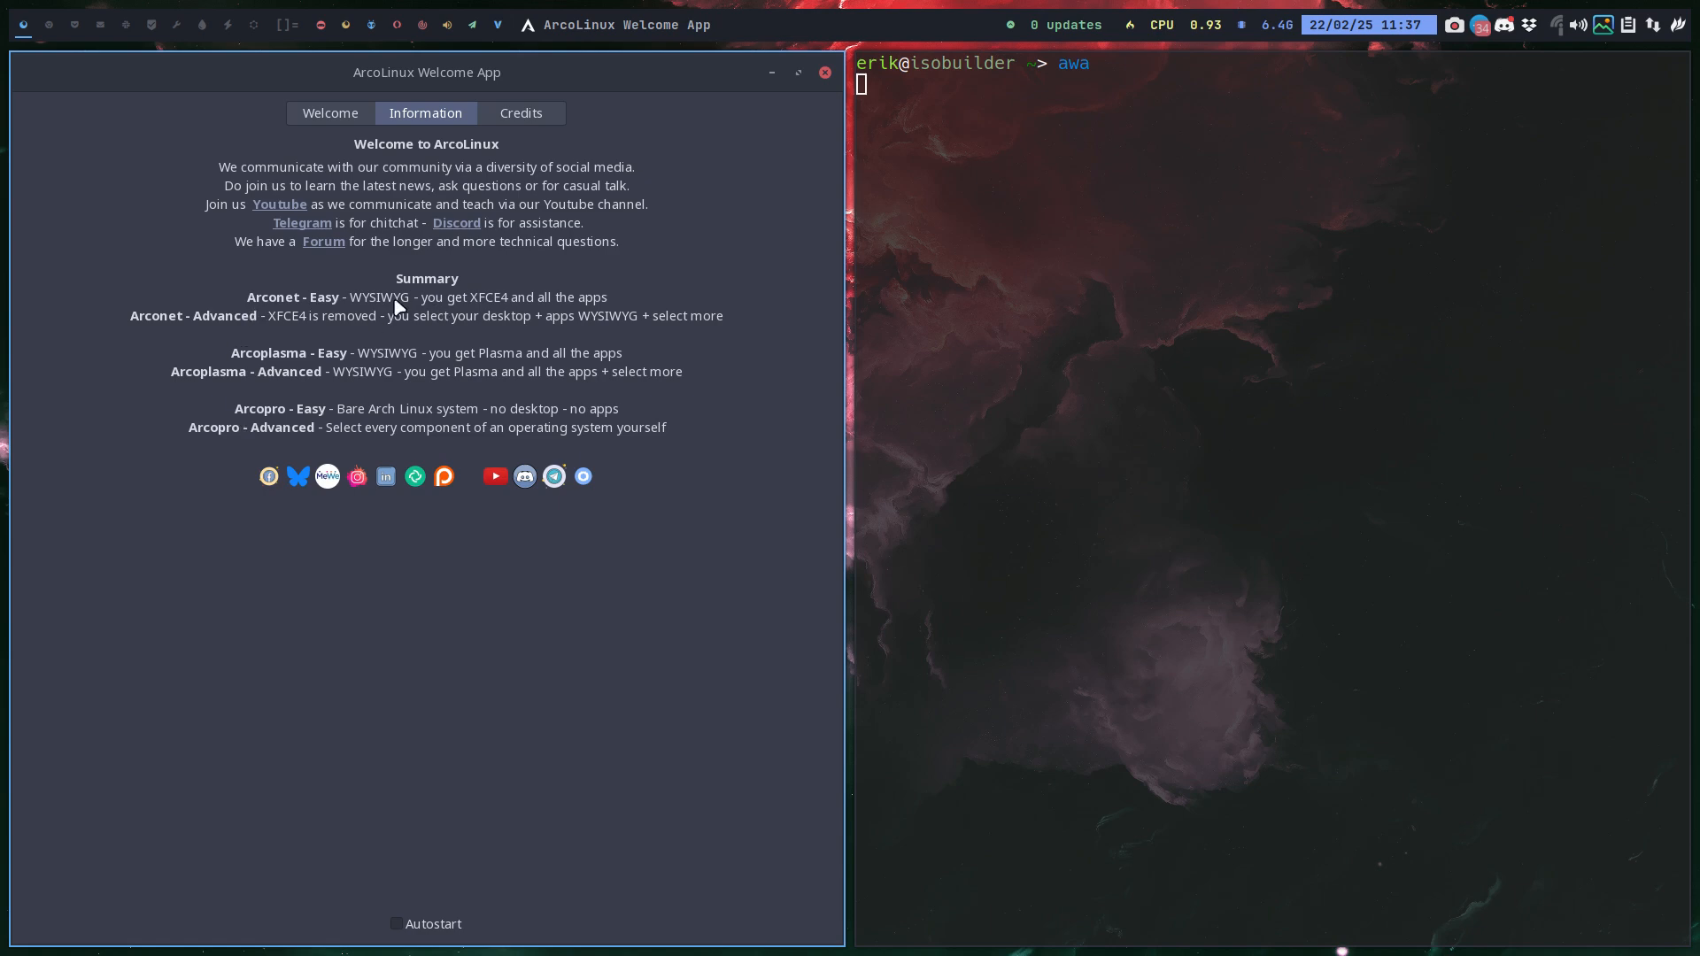
pyautogui.moveTo(349, 391)
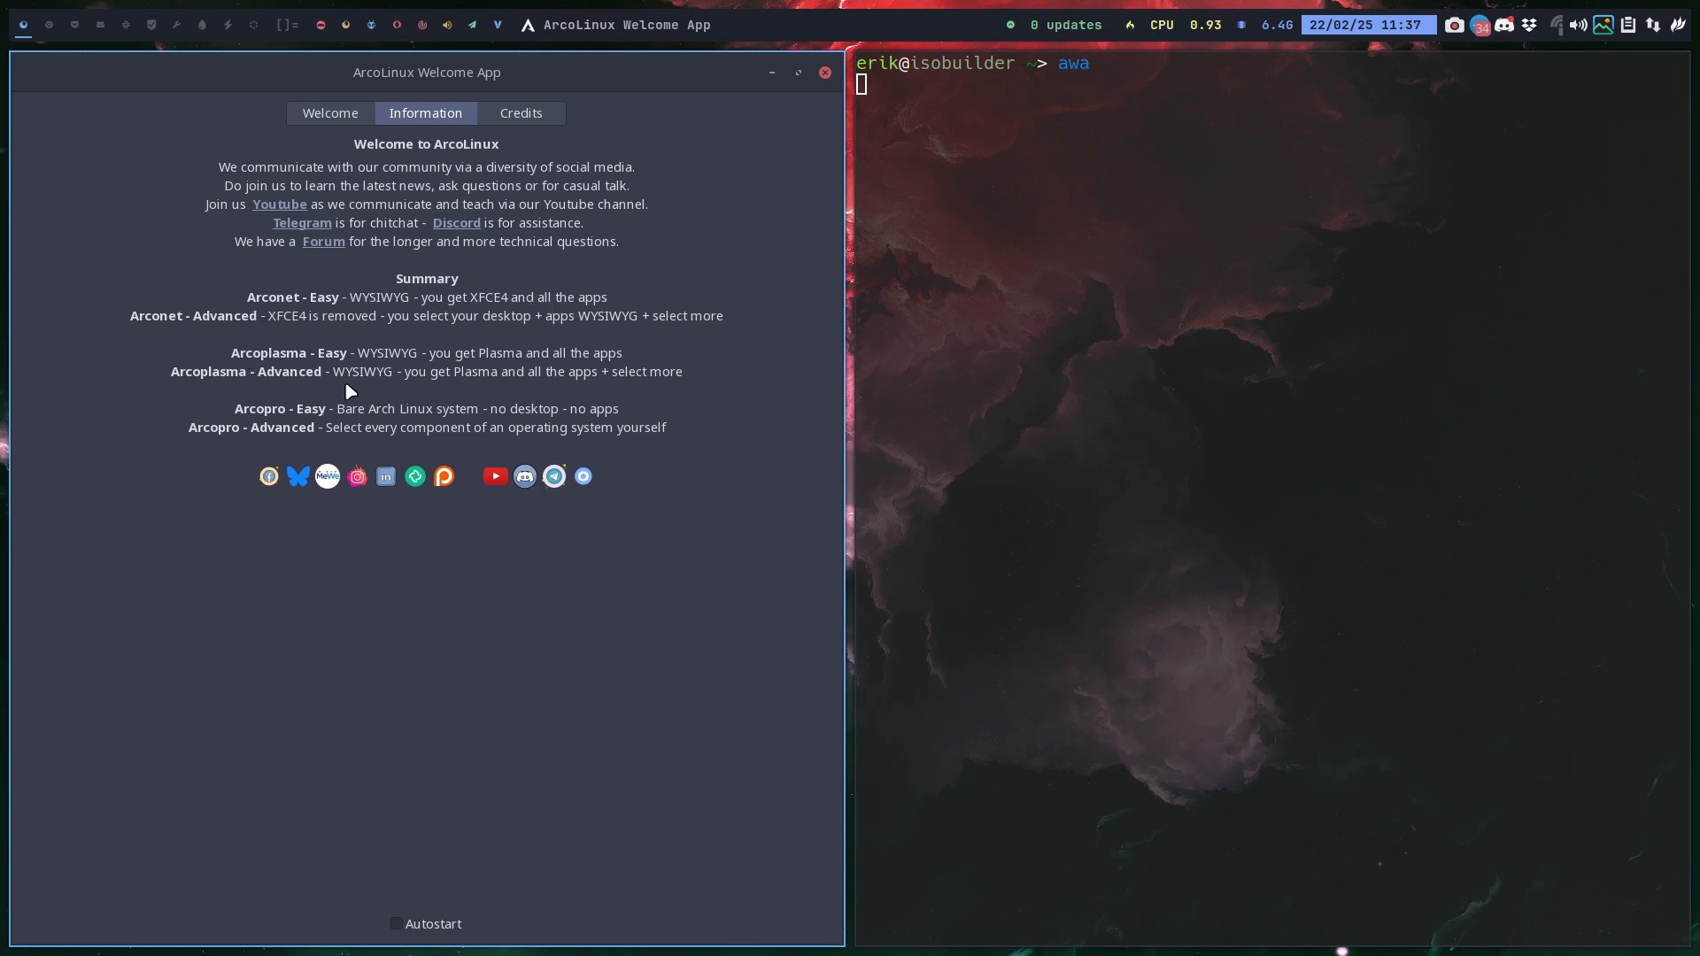
pyautogui.moveTo(370, 333)
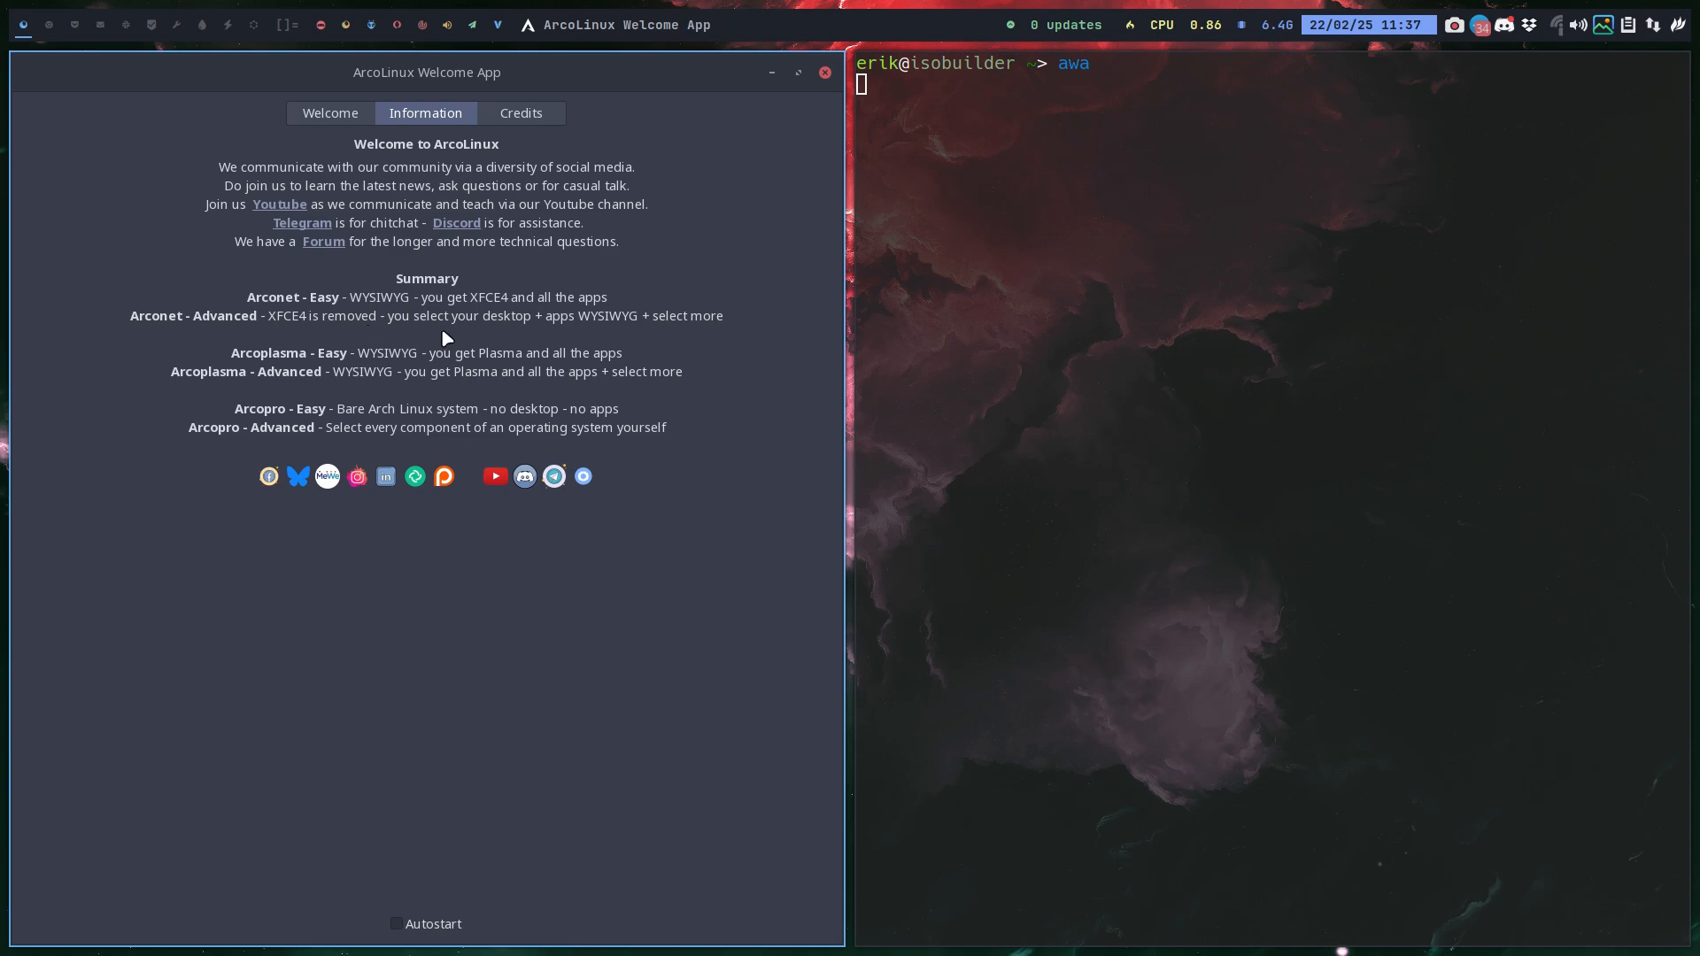
# Return to the Welcome page with its getting-started buttons.
pyautogui.click(329, 113)
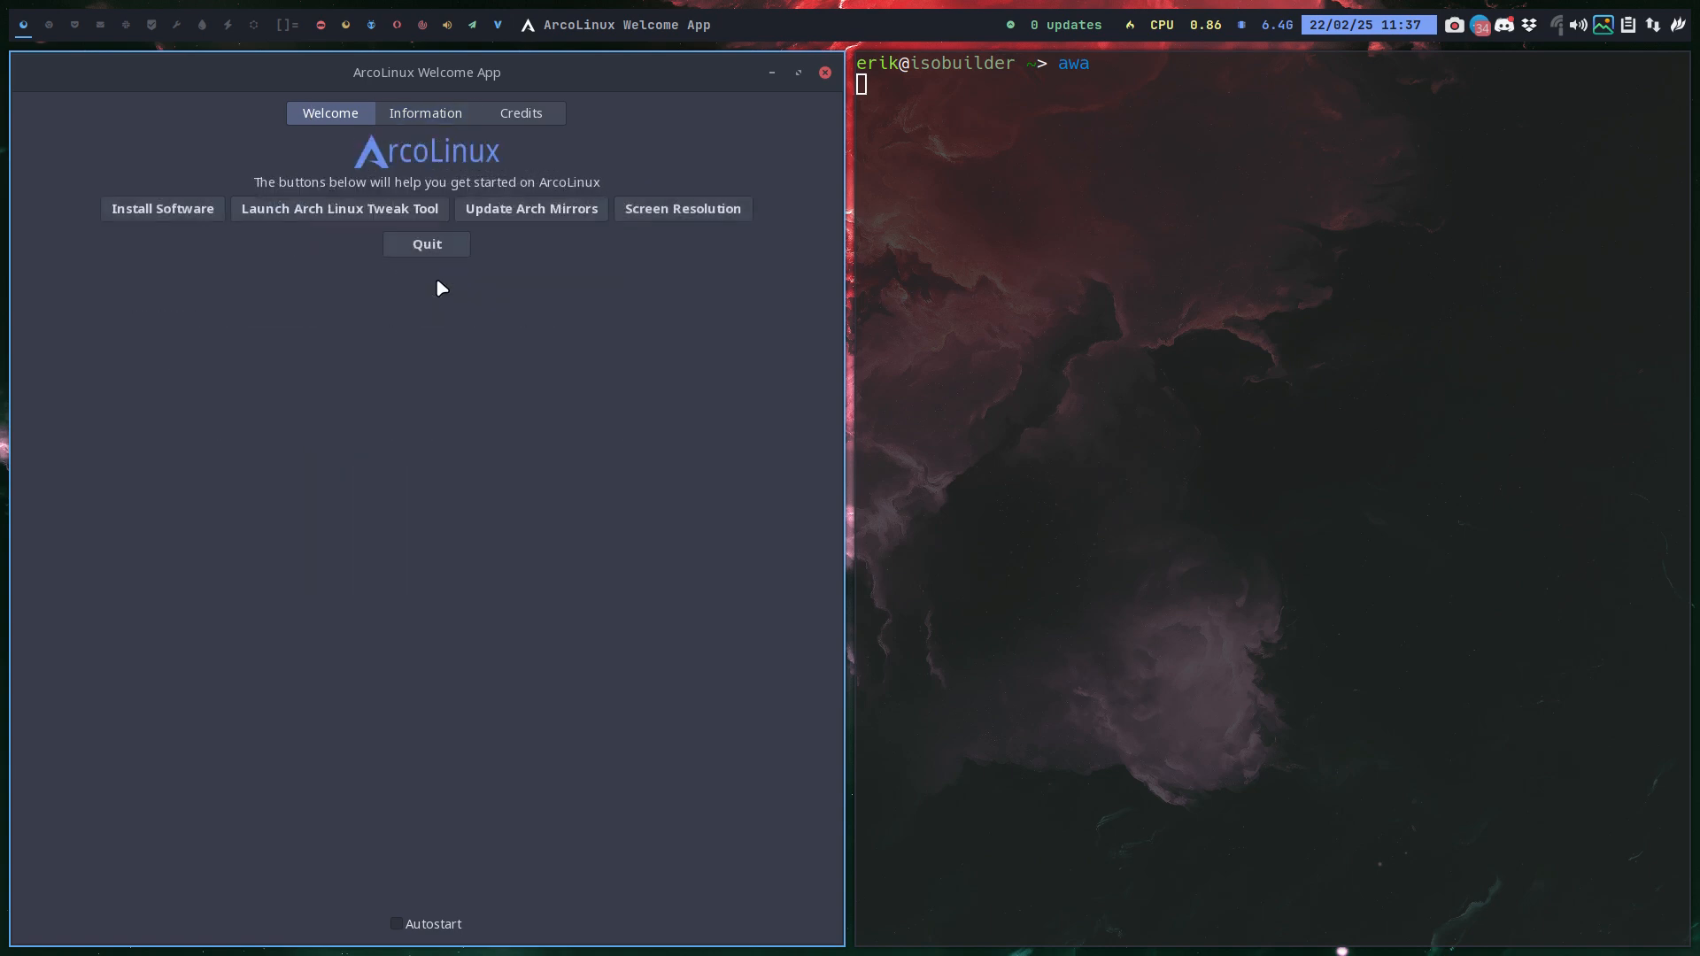
pyautogui.moveTo(532, 209)
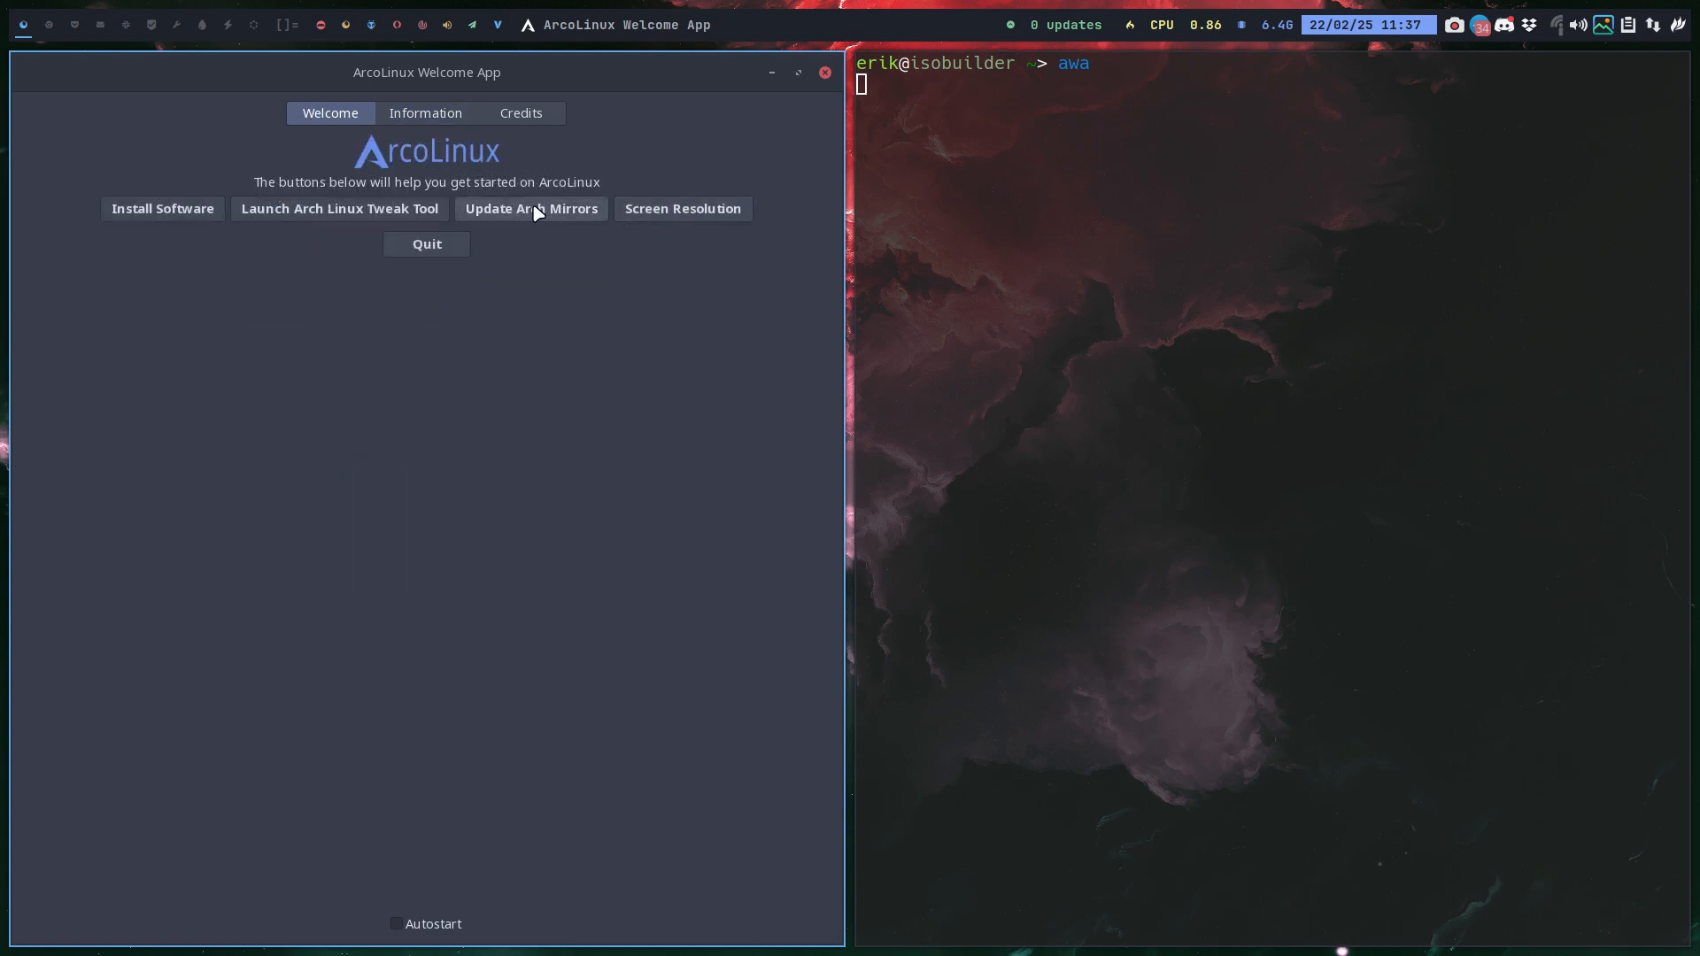
pyautogui.moveTo(531, 209)
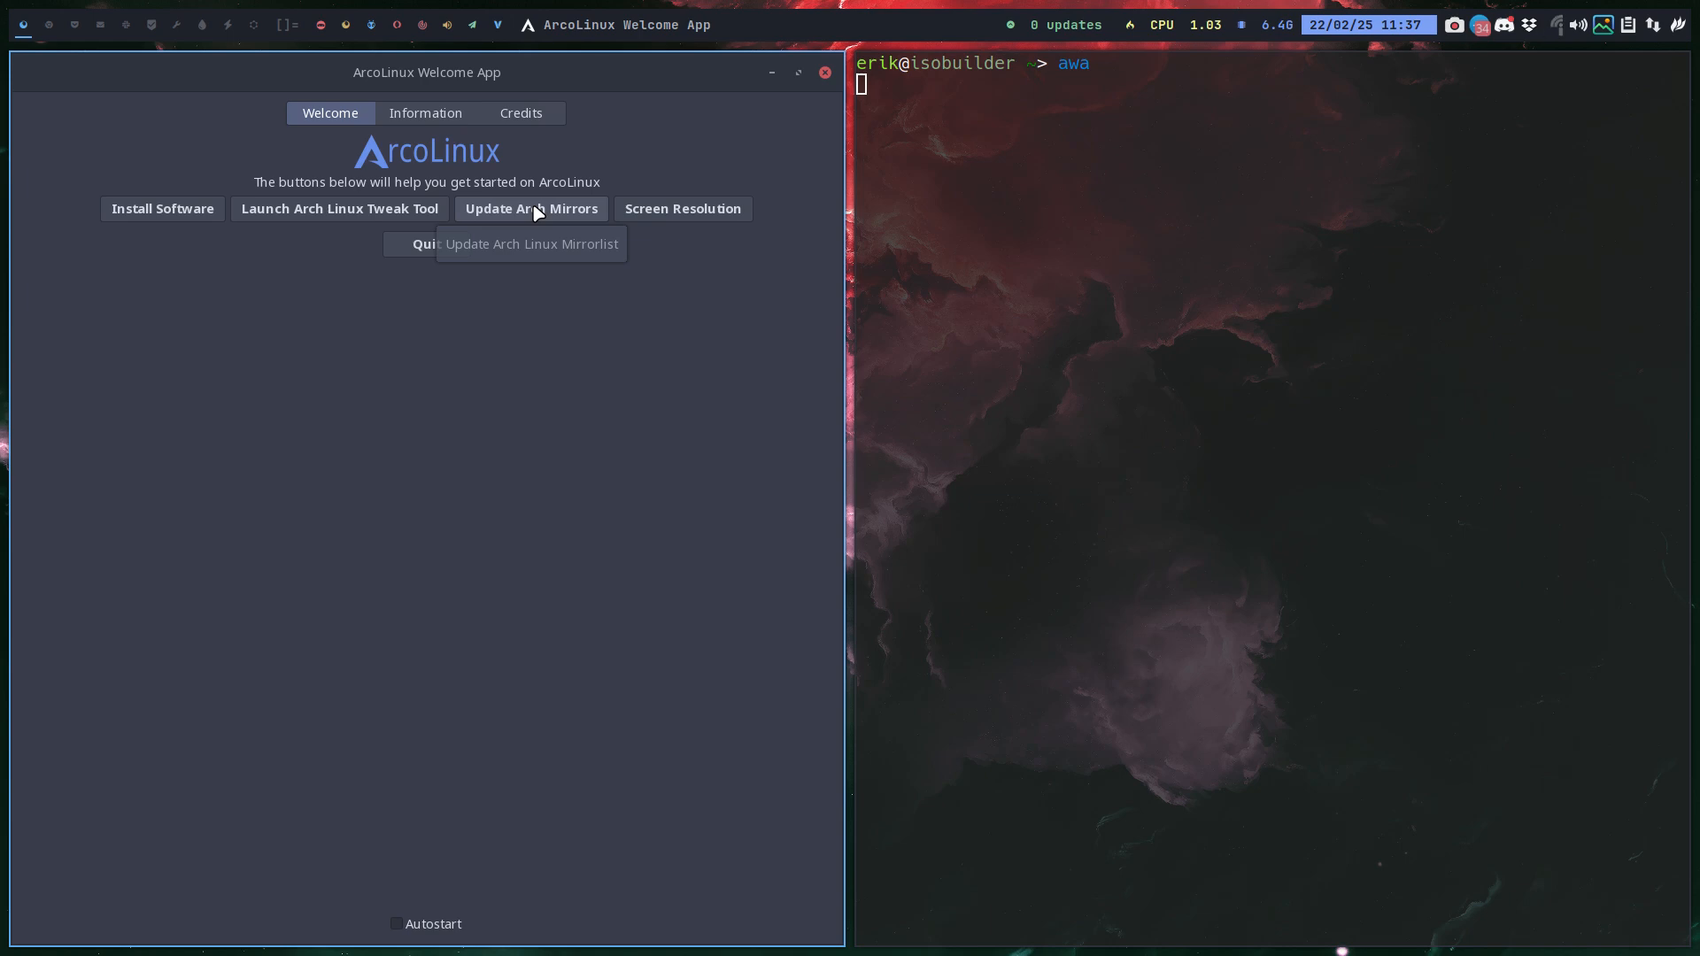
# Run Update Arch Mirrors and follow the rate-mirrors speed tests to the ranked Server list.
pyautogui.click(530, 209)
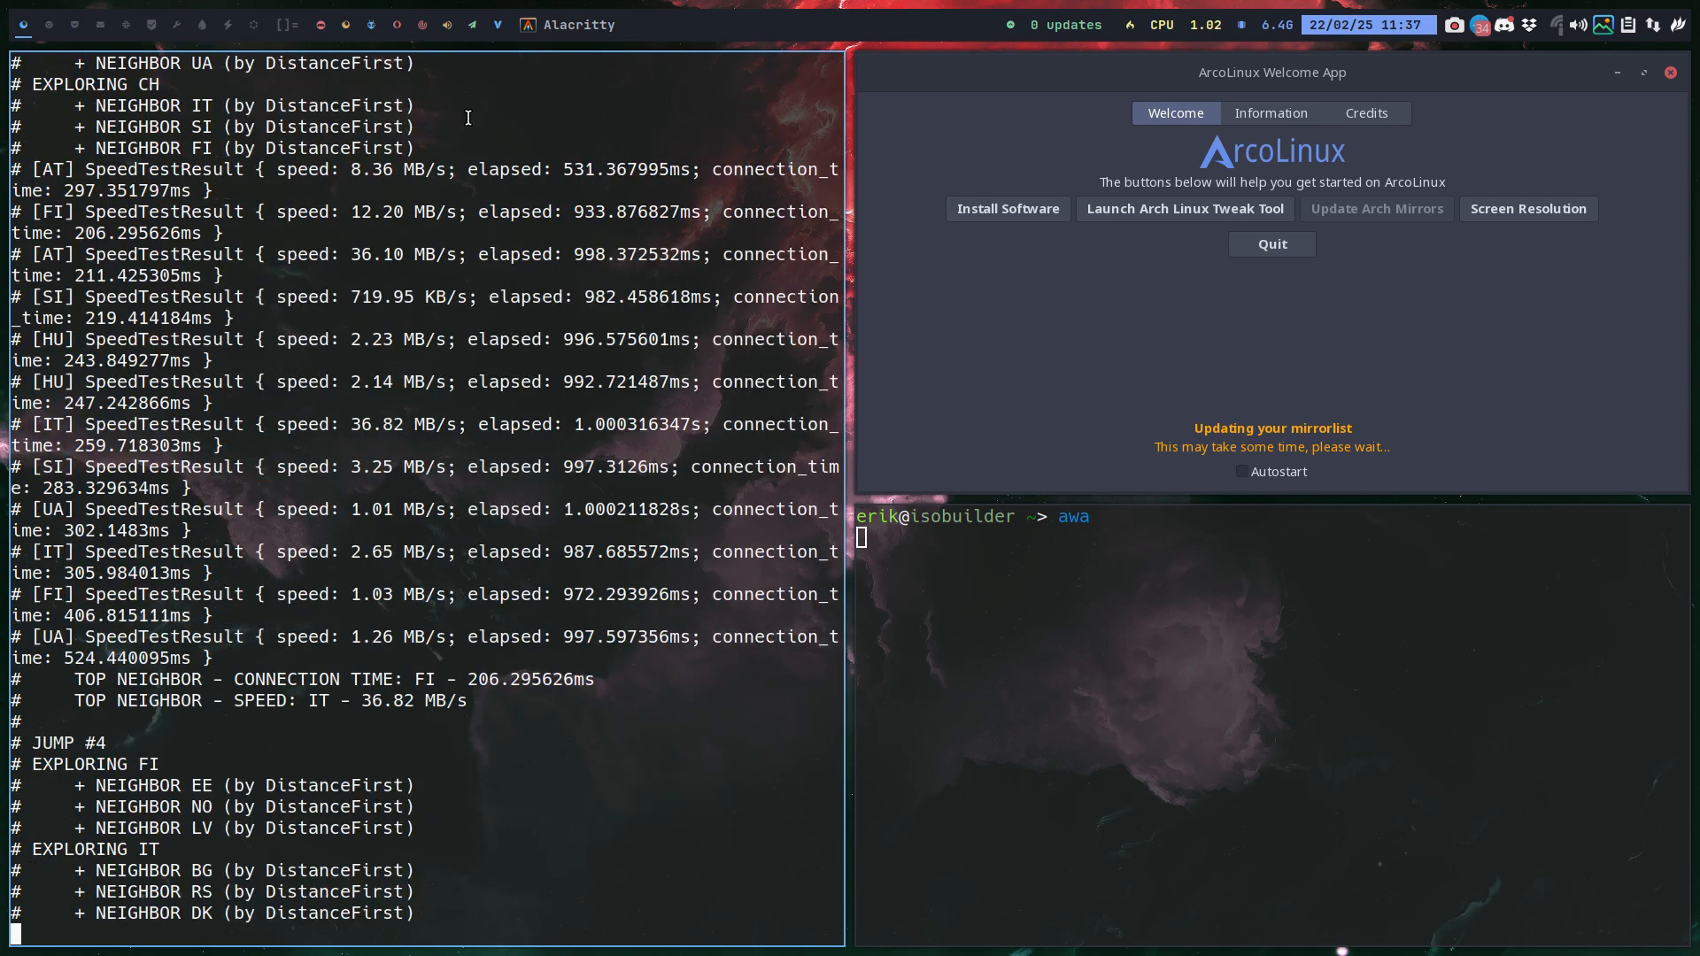
pyautogui.scroll(-3)
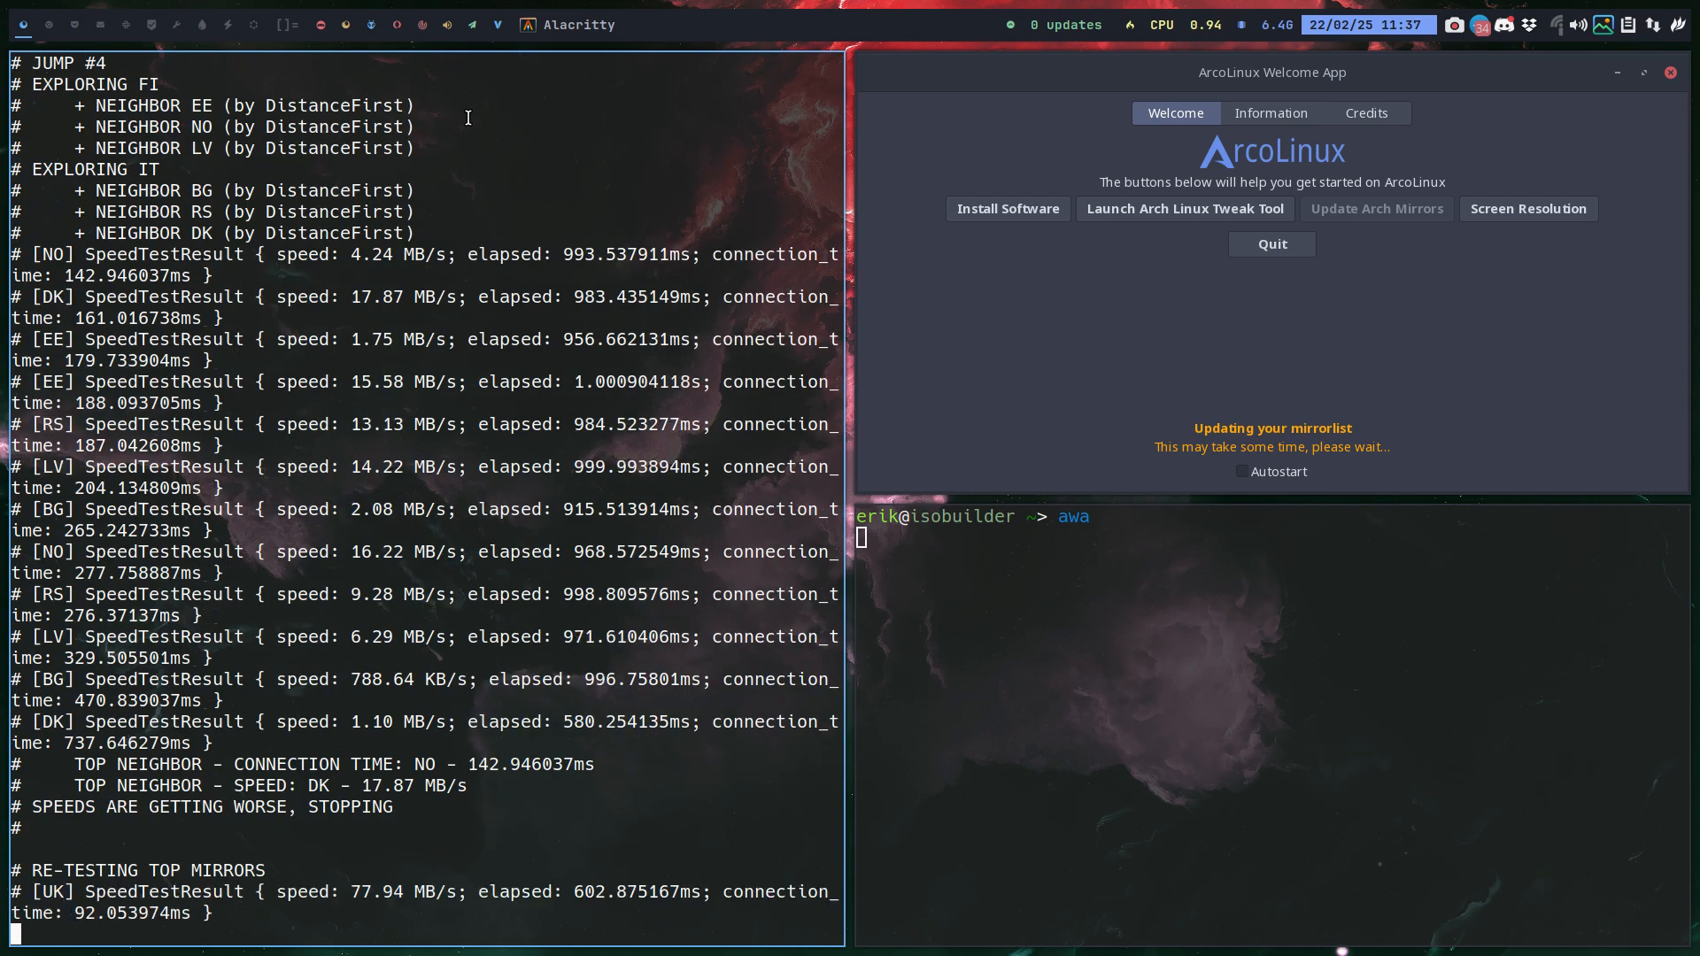
pyautogui.scroll(-3)
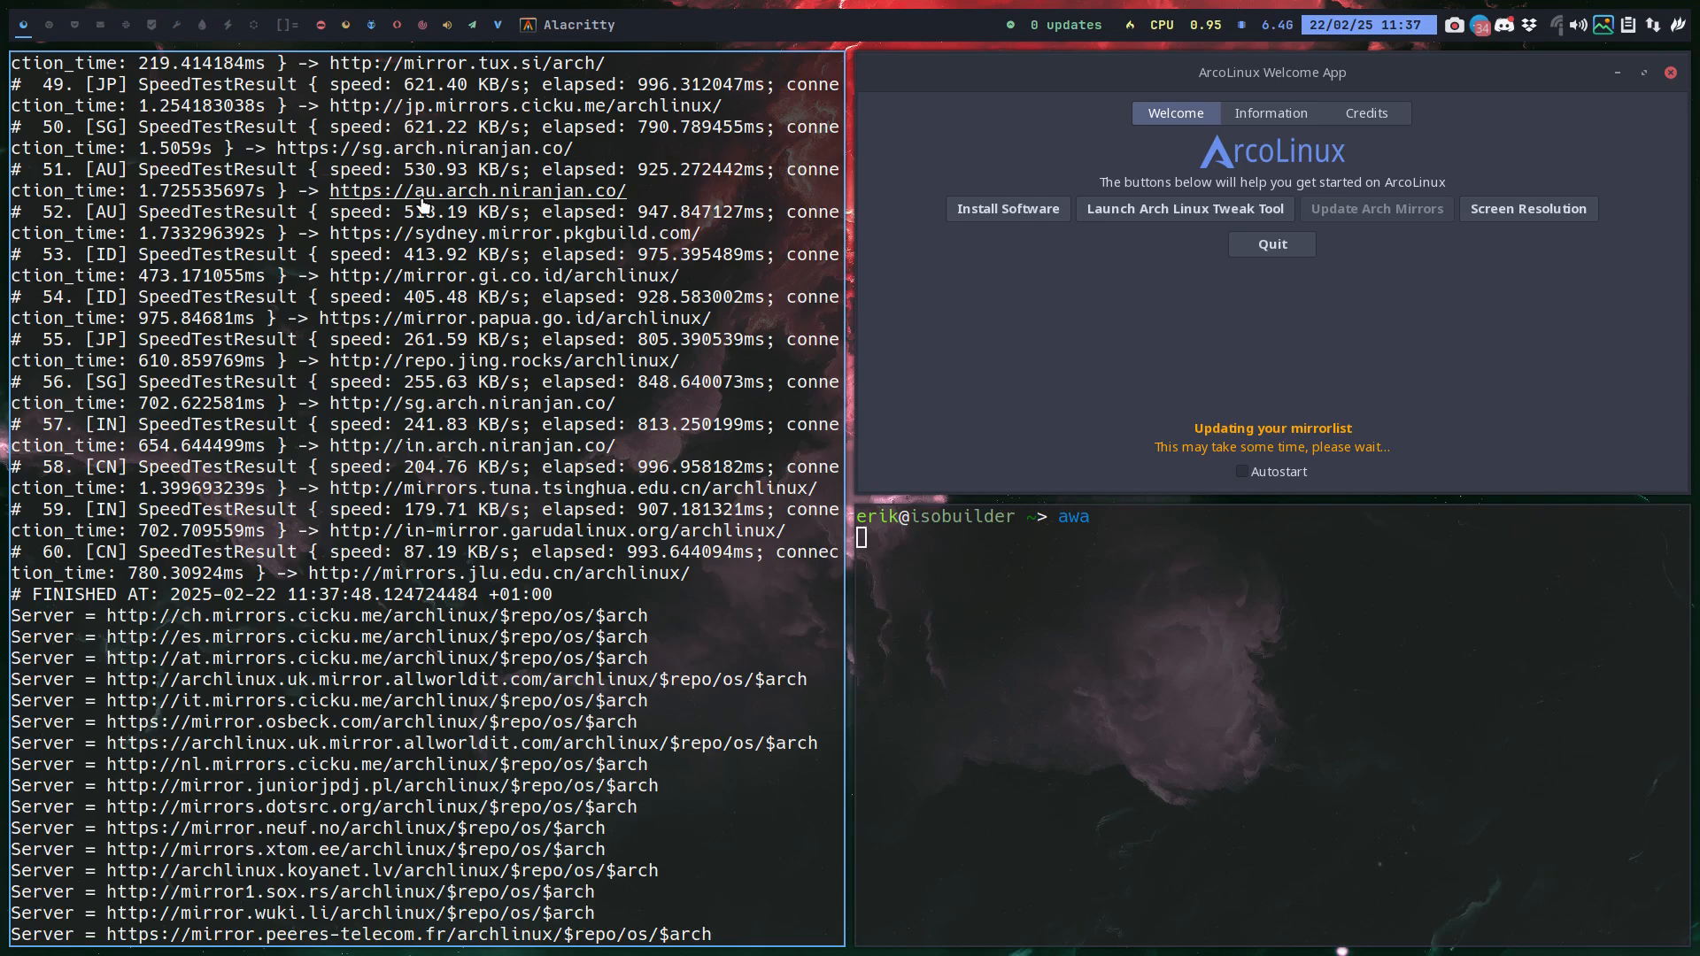
pyautogui.scroll(-3)
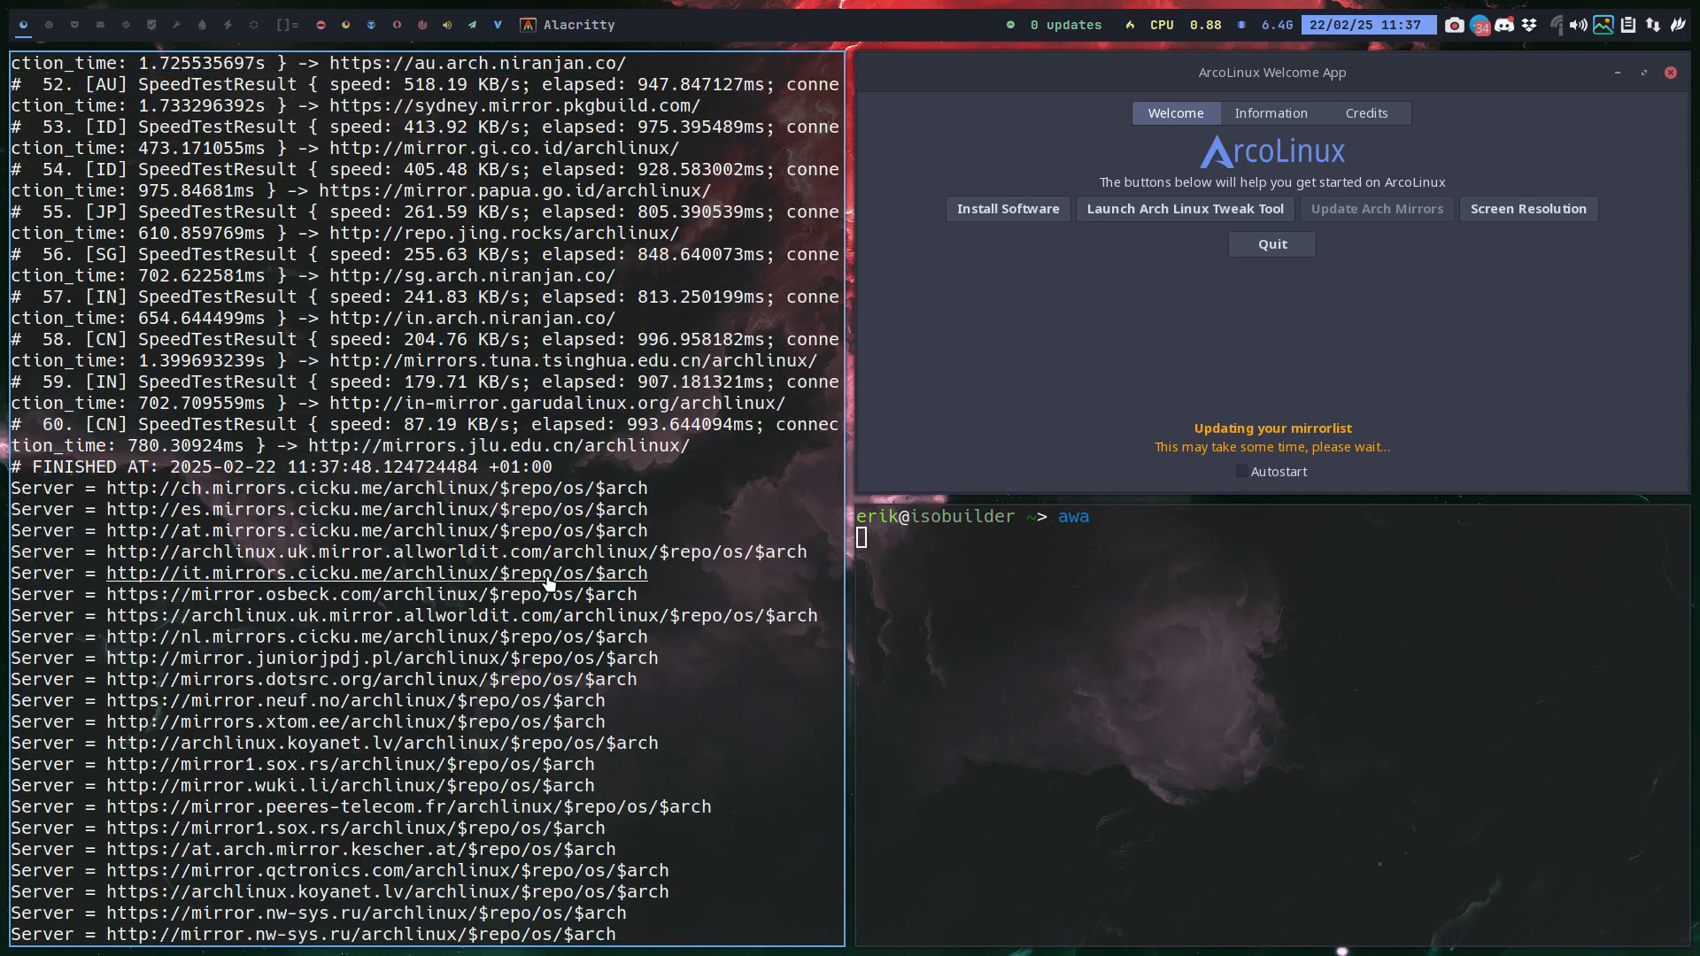
pyautogui.scroll(-3)
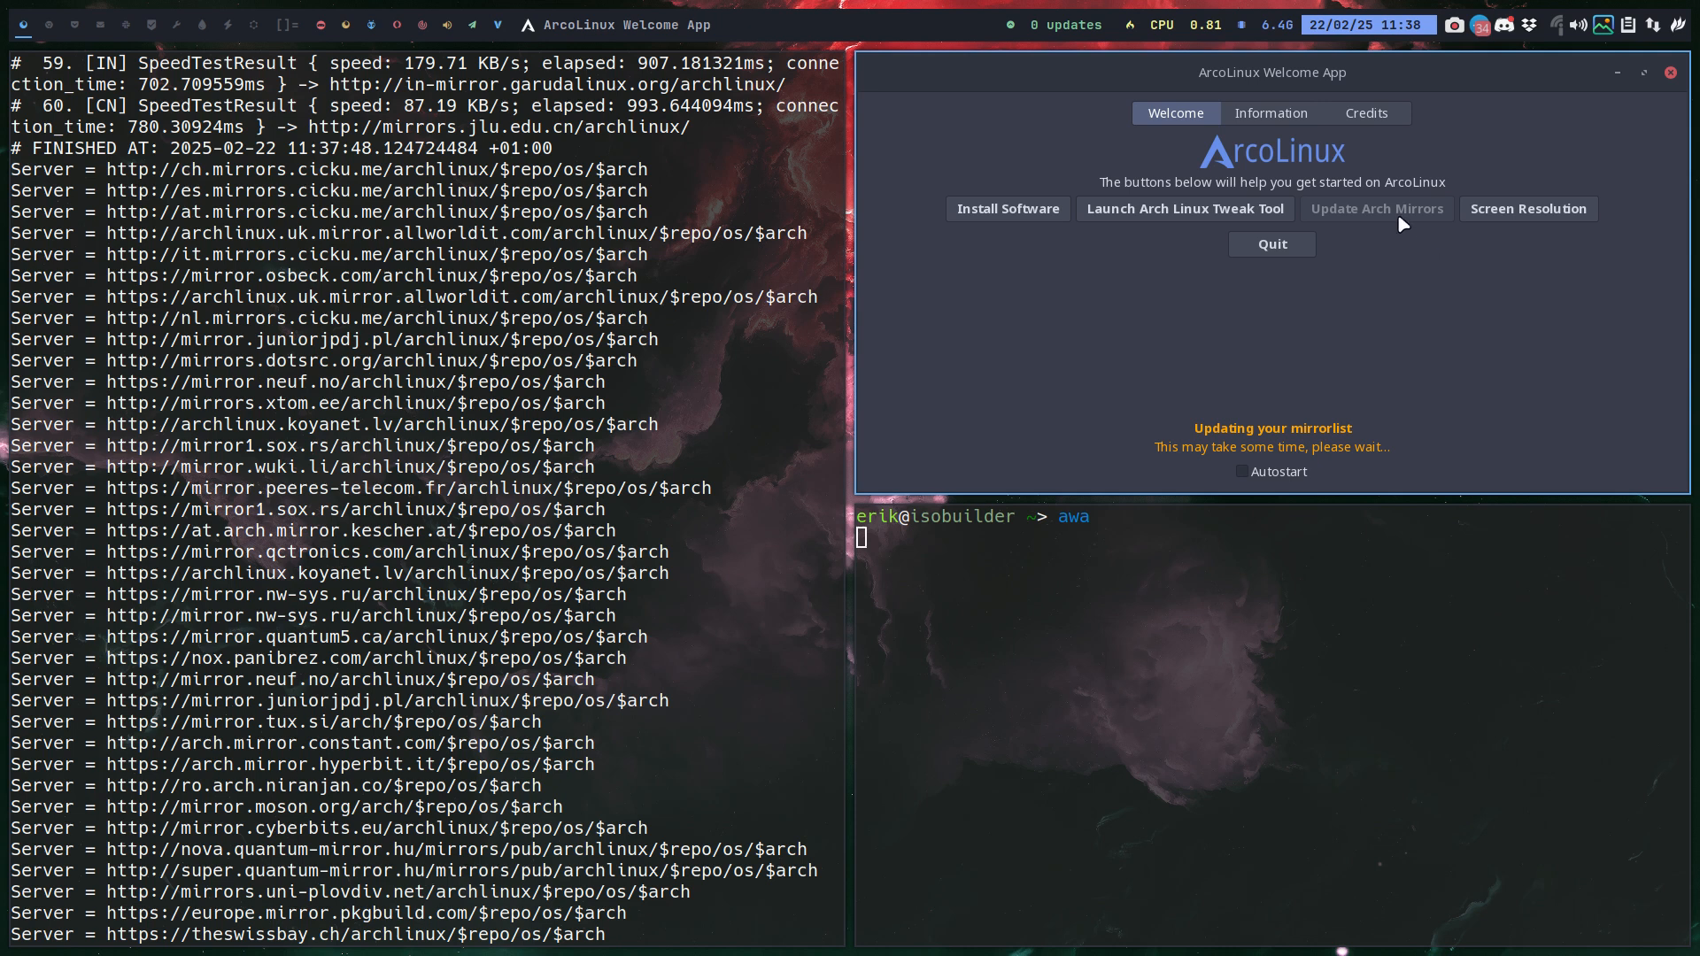
pyautogui.moveTo(1311, 69)
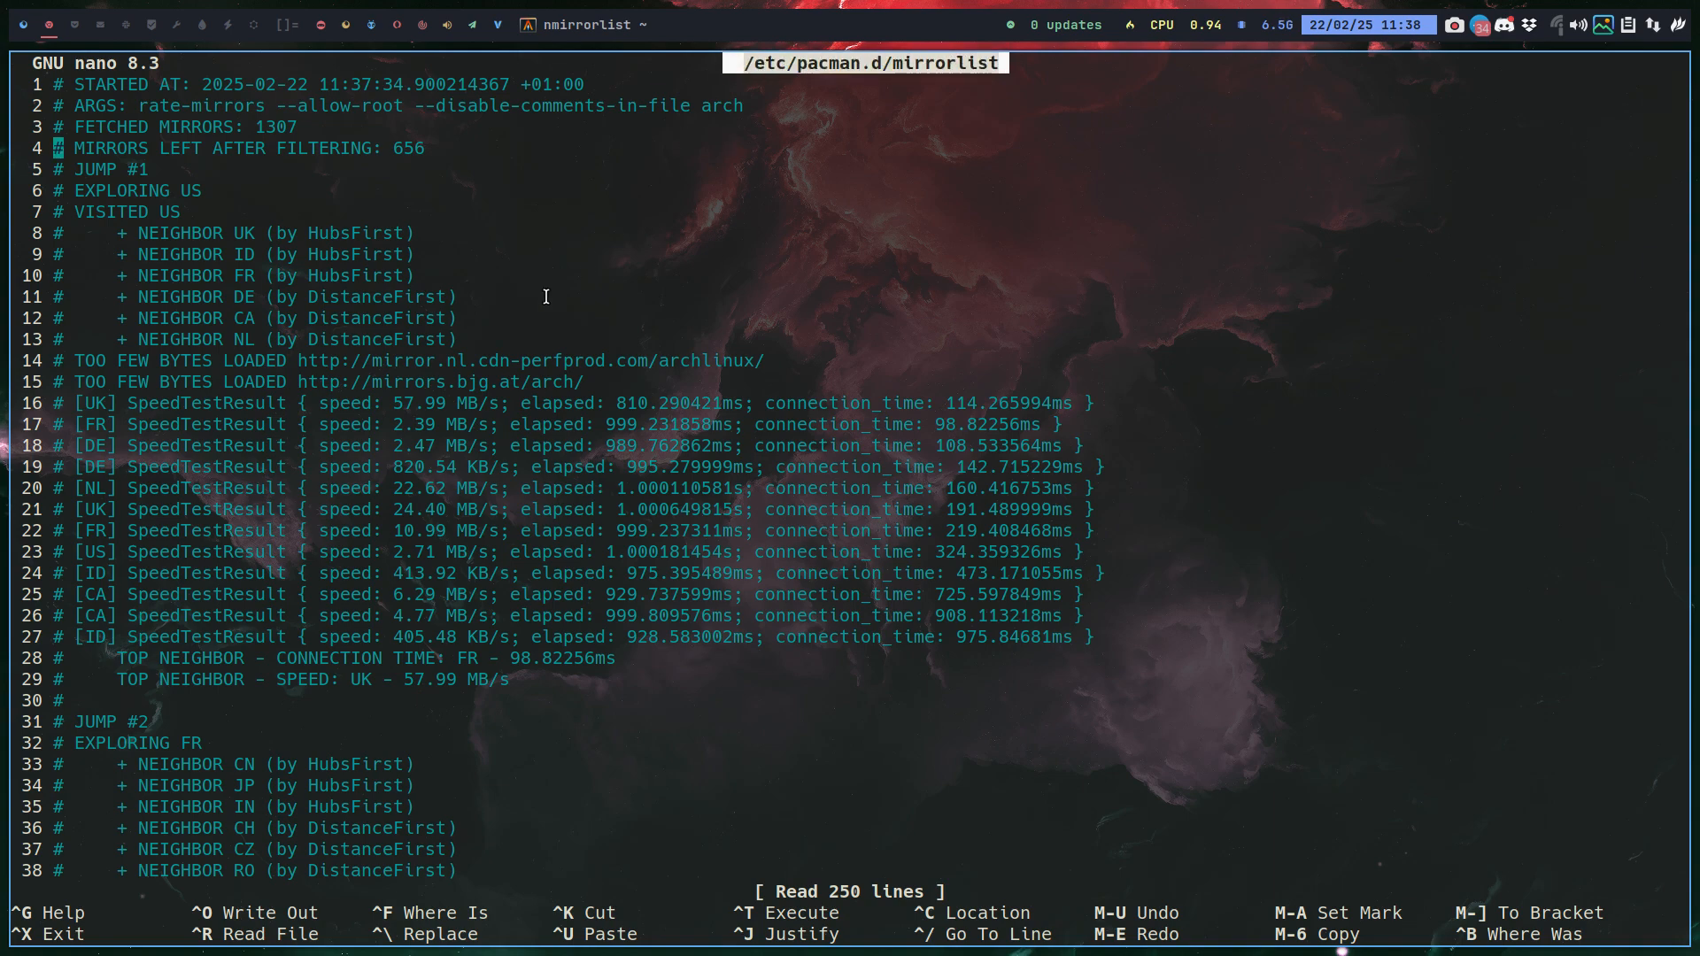
# Scroll /etc/pacman.d/mirrorlist in nano down to the newly written Server entries.
pyautogui.scroll(-3)
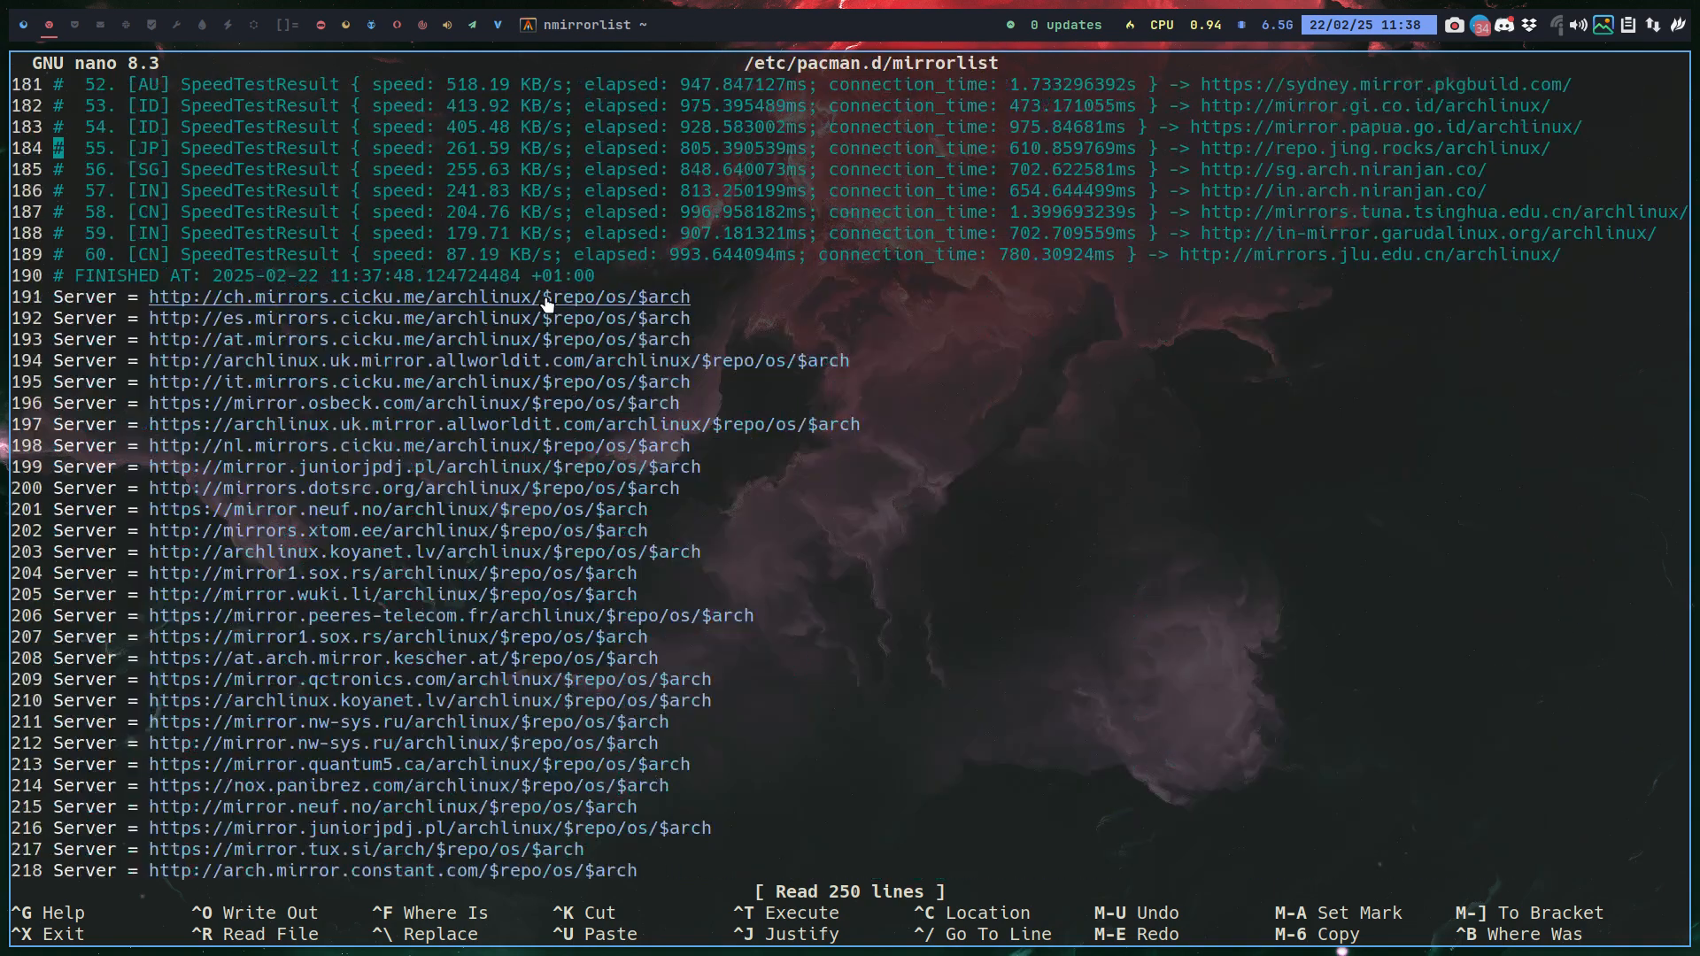